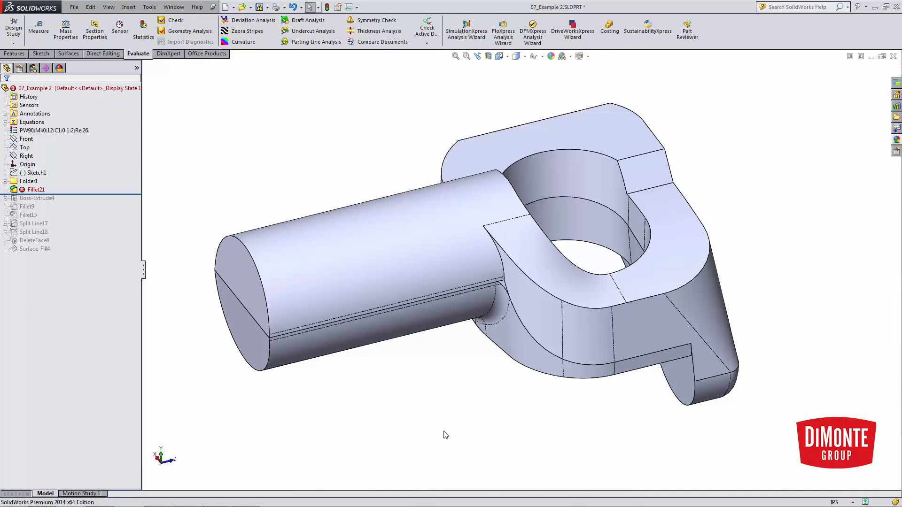
mouse_move(447, 422)
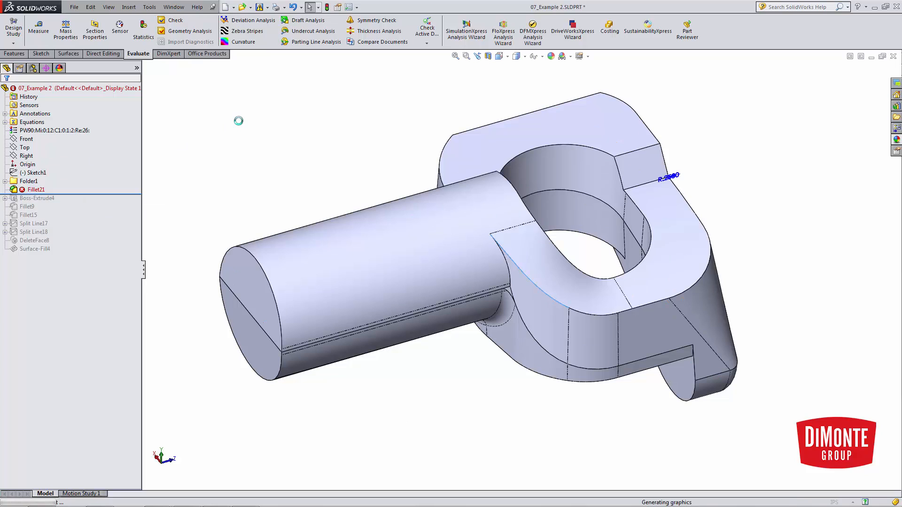
Step: Reopen the failing 0.25 in fillet, attempt to apply it and dismiss its error report
double_click(35, 189)
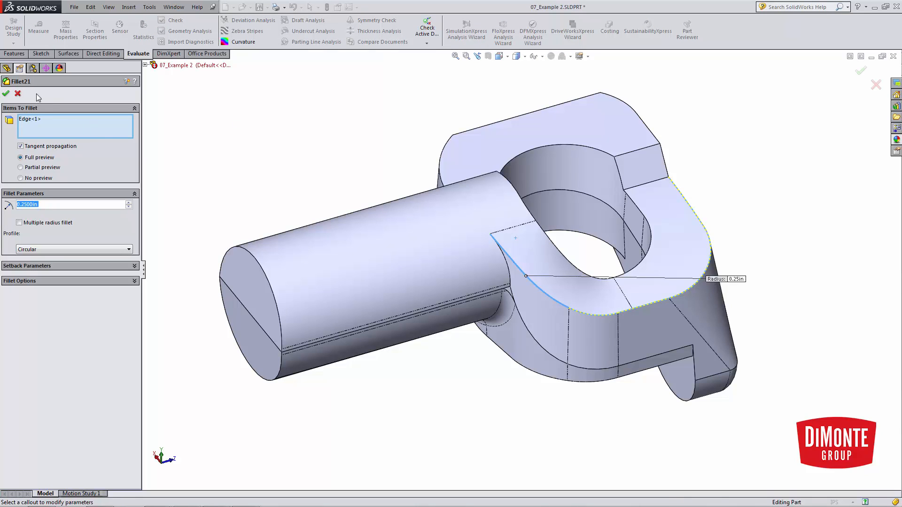
click(5, 94)
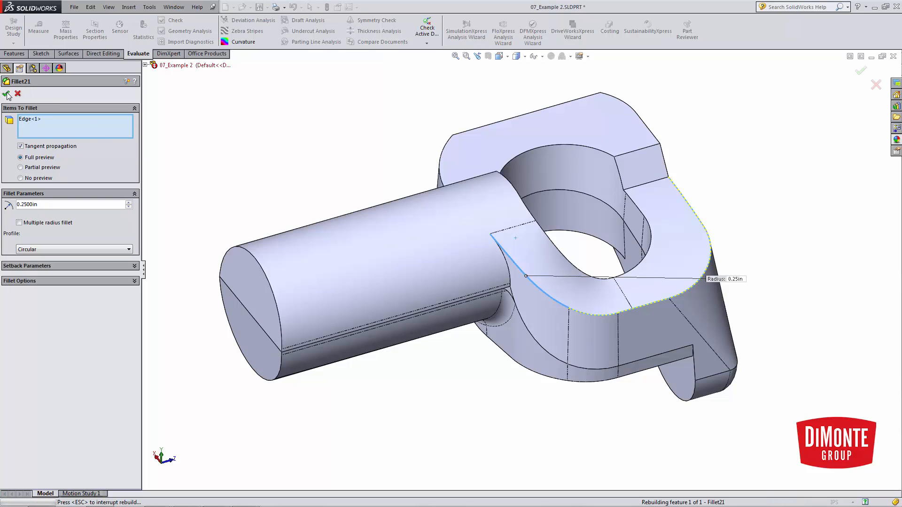
click(7, 94)
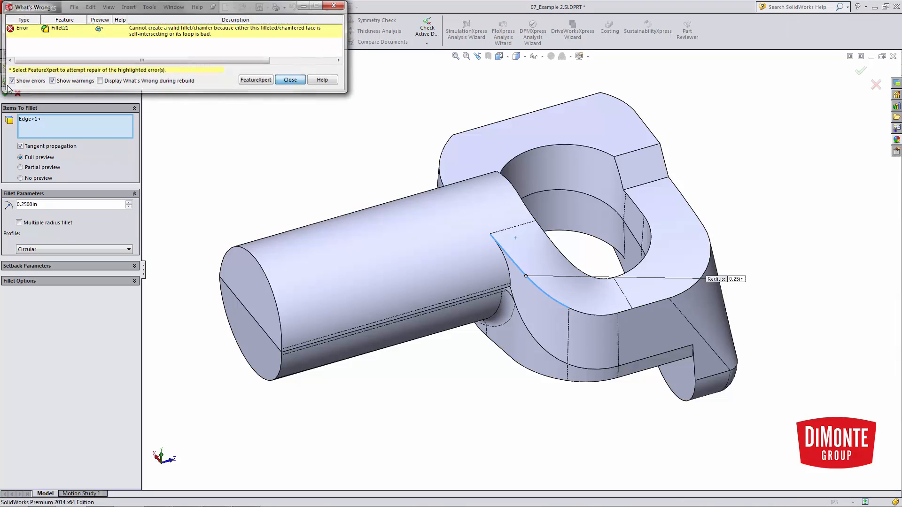
click(290, 79)
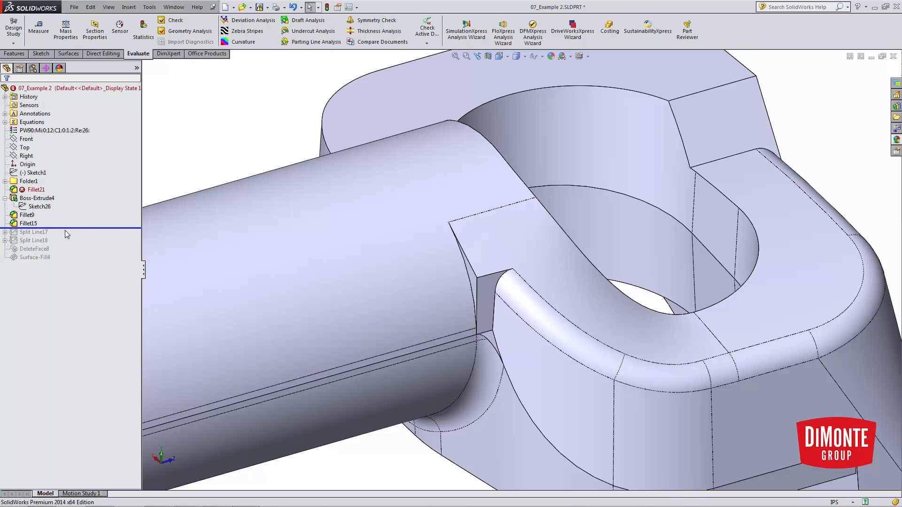
Step: Edit Sketch32 viewed Normal To, confirm its 0.3 offset curve and return to Split Line17
click(34, 232)
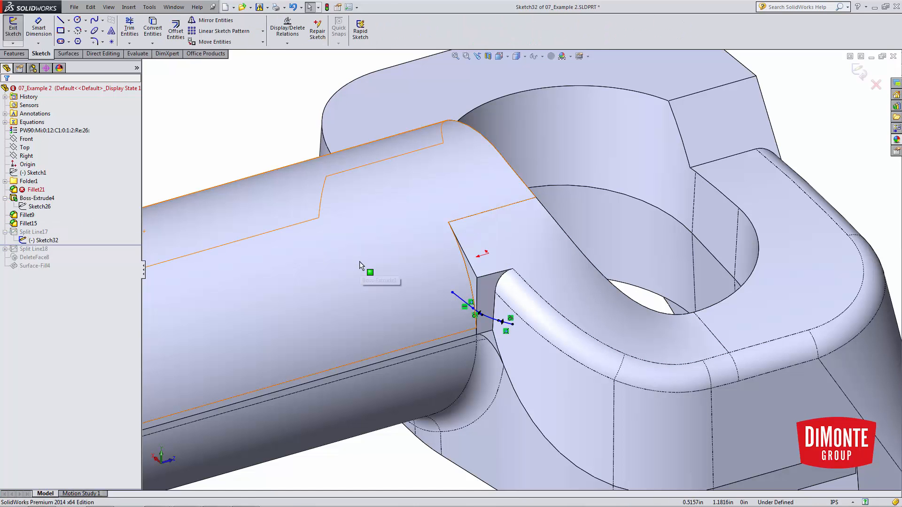
key(space)
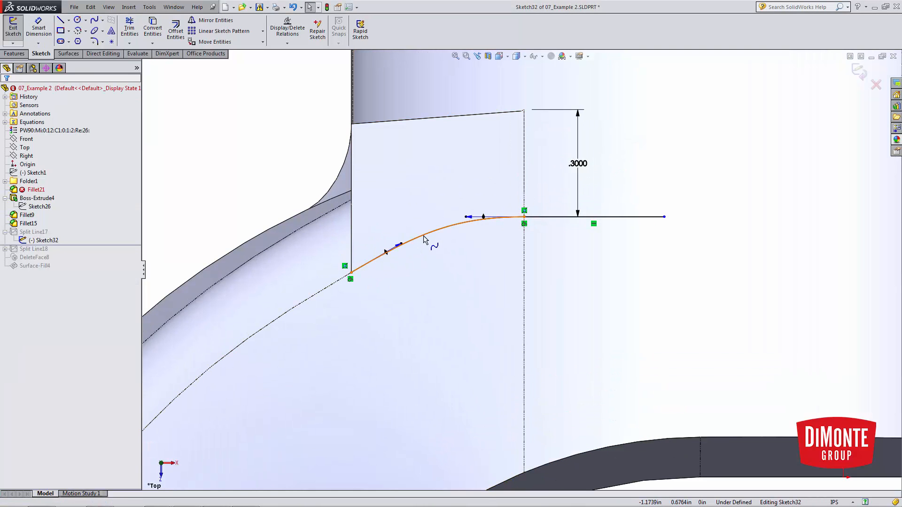
click(242, 191)
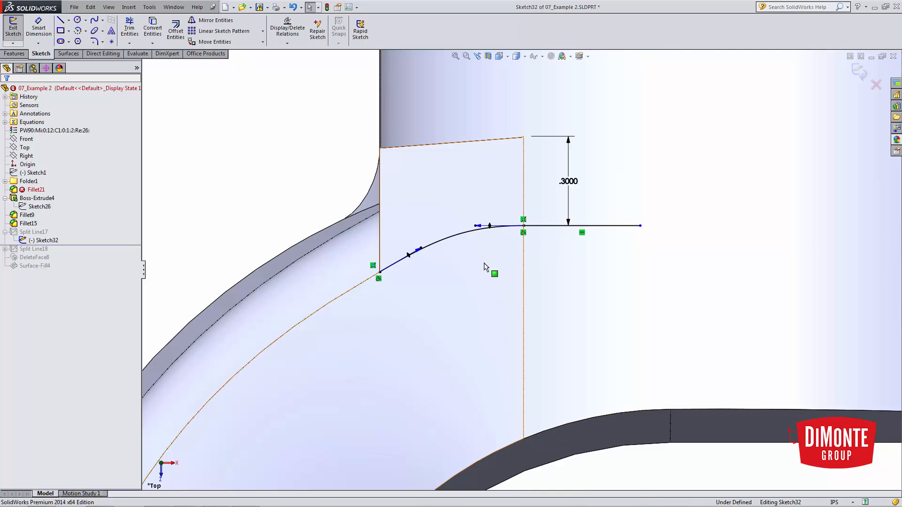
click(138, 54)
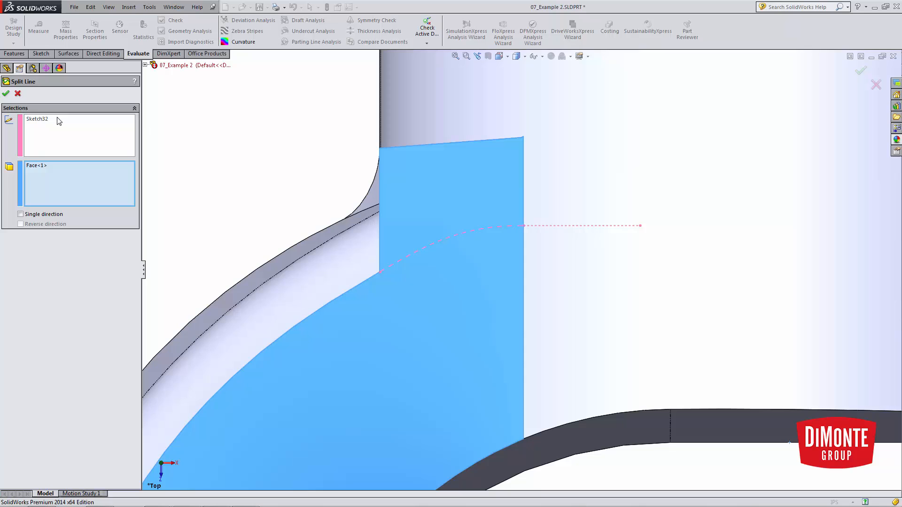
mouse_move(444, 247)
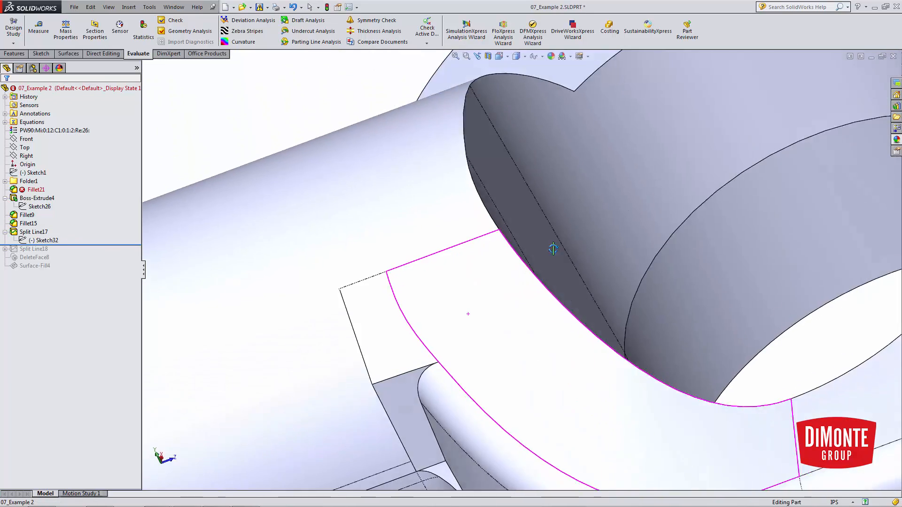
Step: Orbit to the block-shaft junction and edit DeleteFace8 with six block faces selected
drag(553, 248, 469, 336)
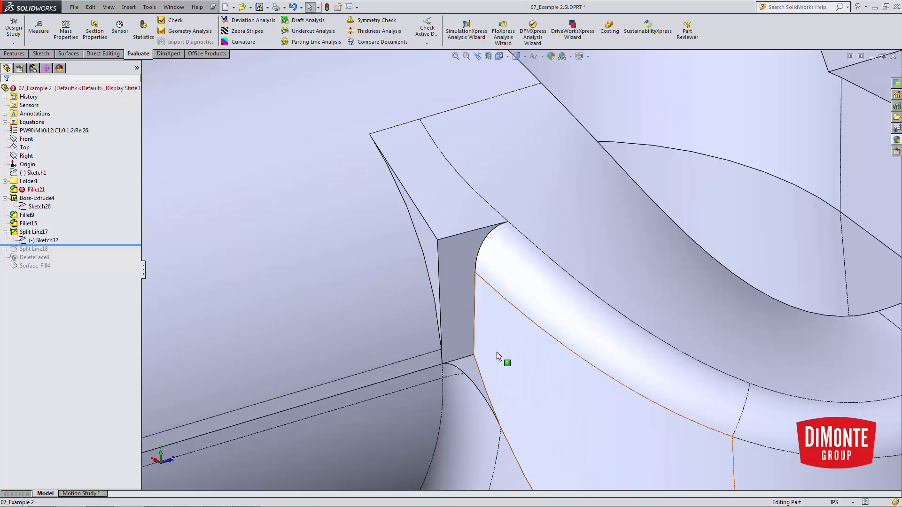
click(34, 248)
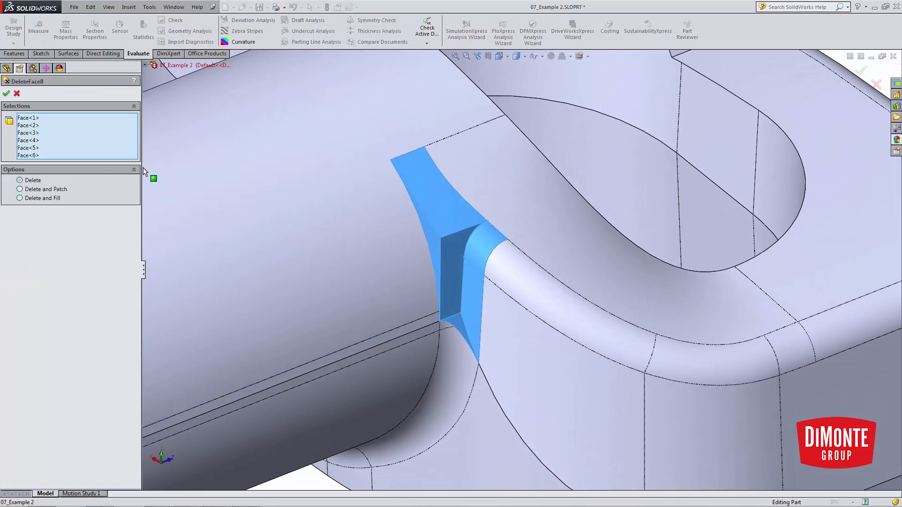
Step: Set DeleteFace8 to Delete and Fill with Tangent fill and rebuild it
click(19, 199)
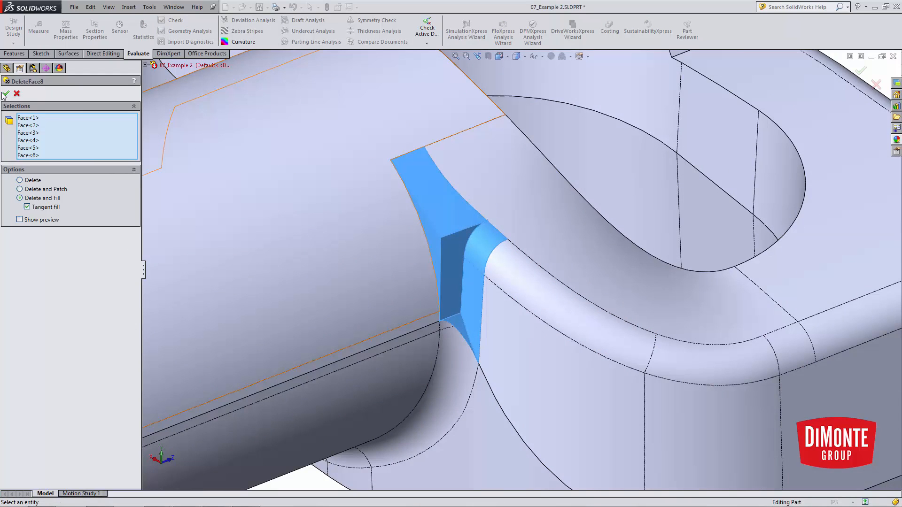
click(6, 93)
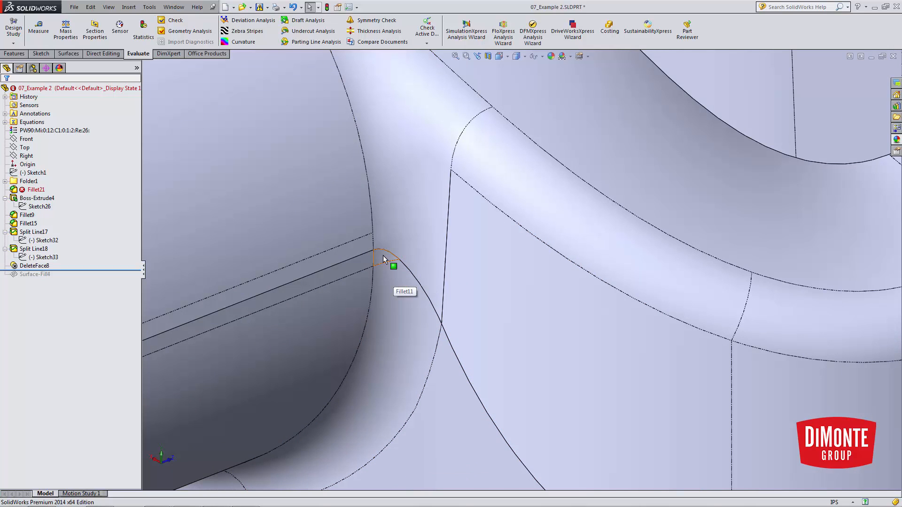
mouse_move(474, 306)
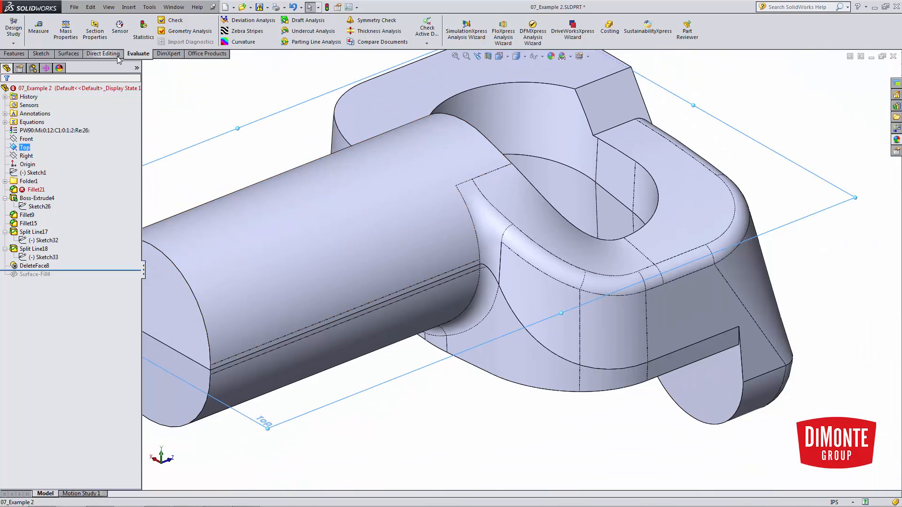
click(308, 20)
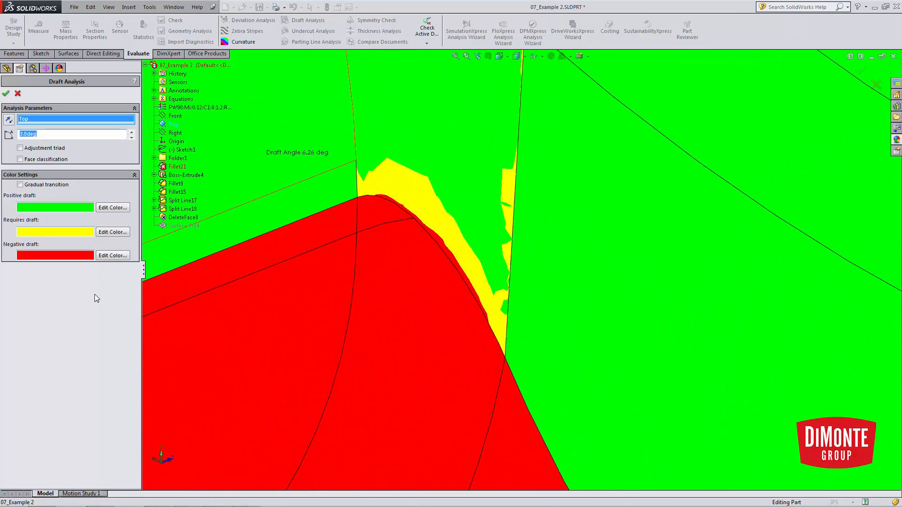
text(0.0deg)
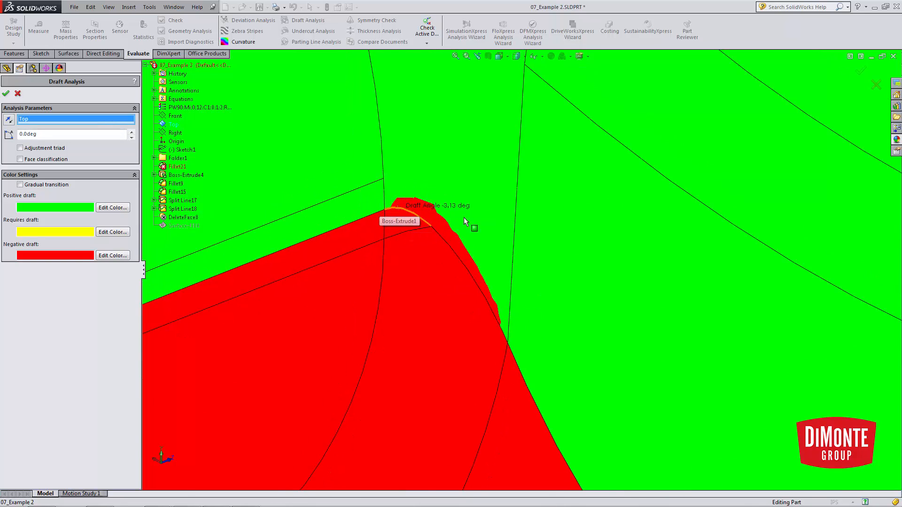
click(6, 93)
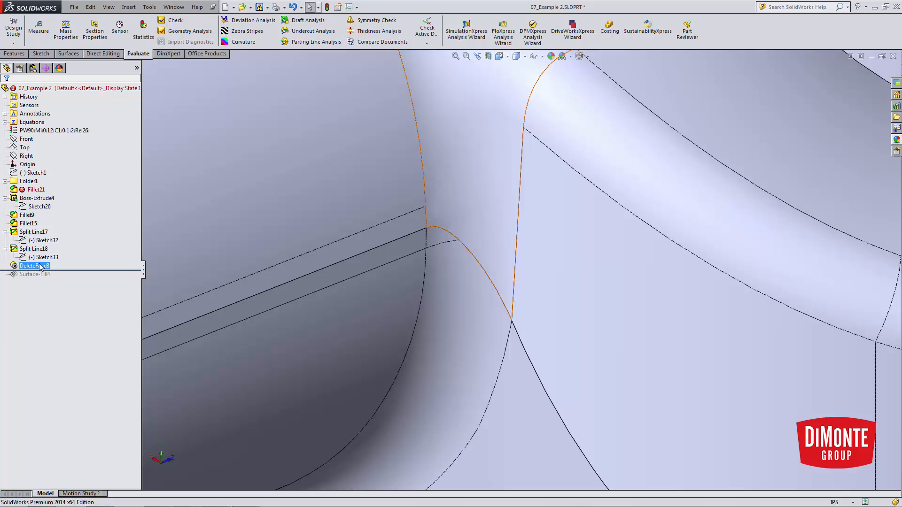
Step: Edit Surface-Fill4 over the junction hole and dismiss the invalid section position warning
double_click(32, 266)
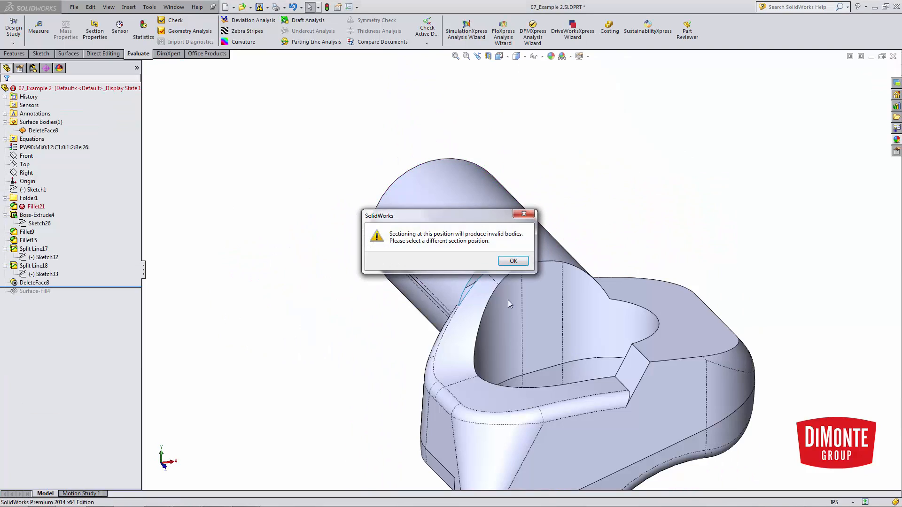
click(512, 261)
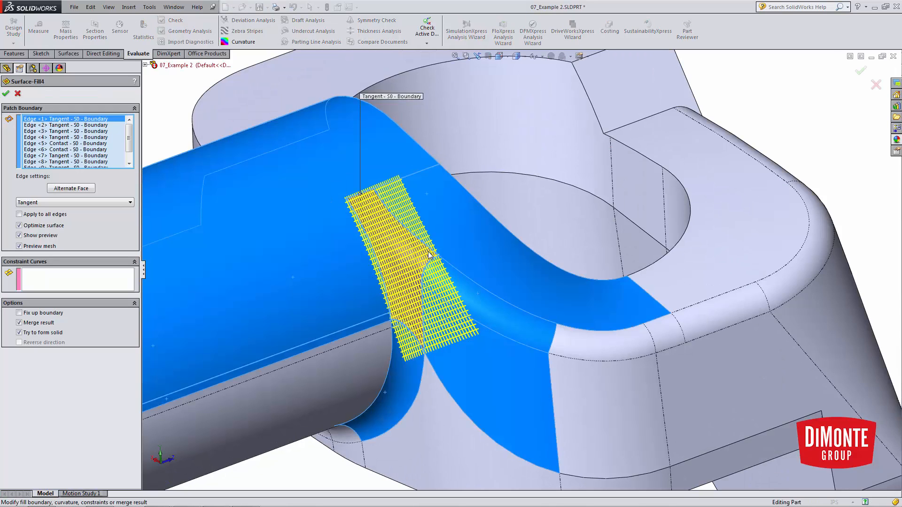
Step: Clear Surface-Fill4's Patch Boundary, set Edge settings to Contact and test-pick a hole edge
right_click(64, 143)
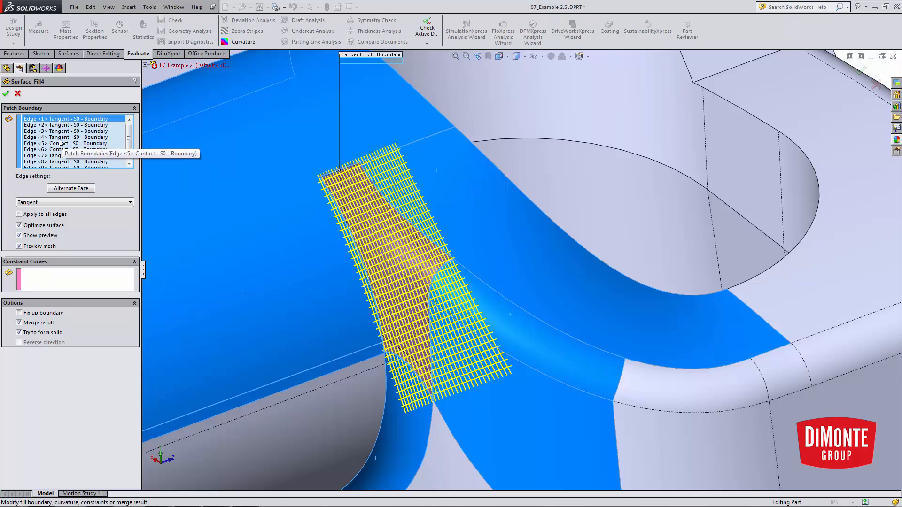
click(64, 130)
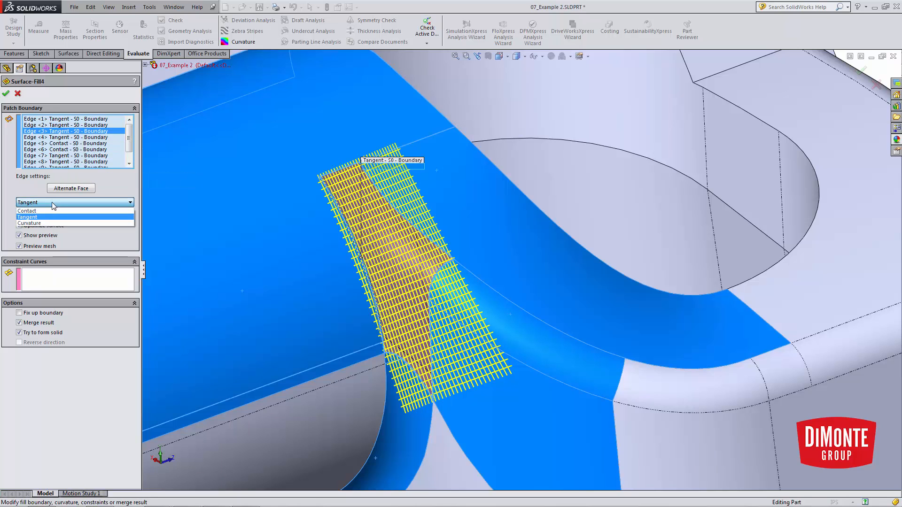
click(75, 202)
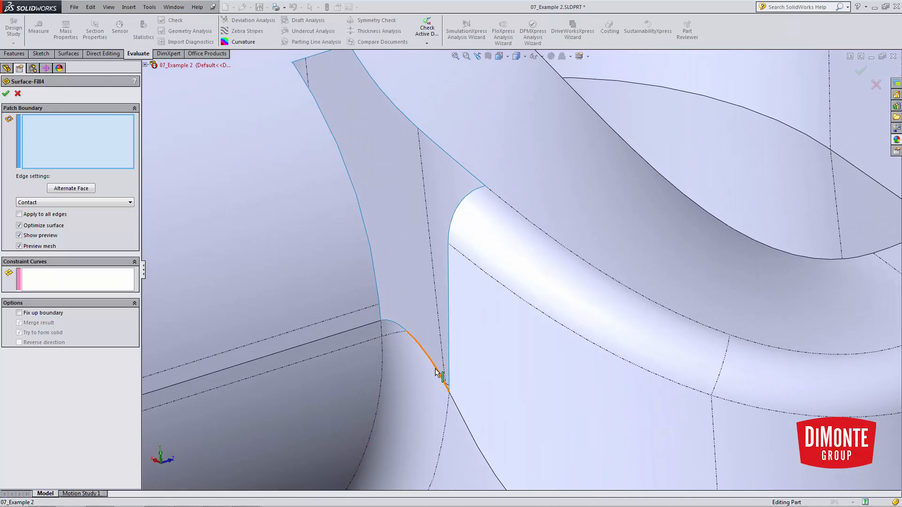
click(437, 372)
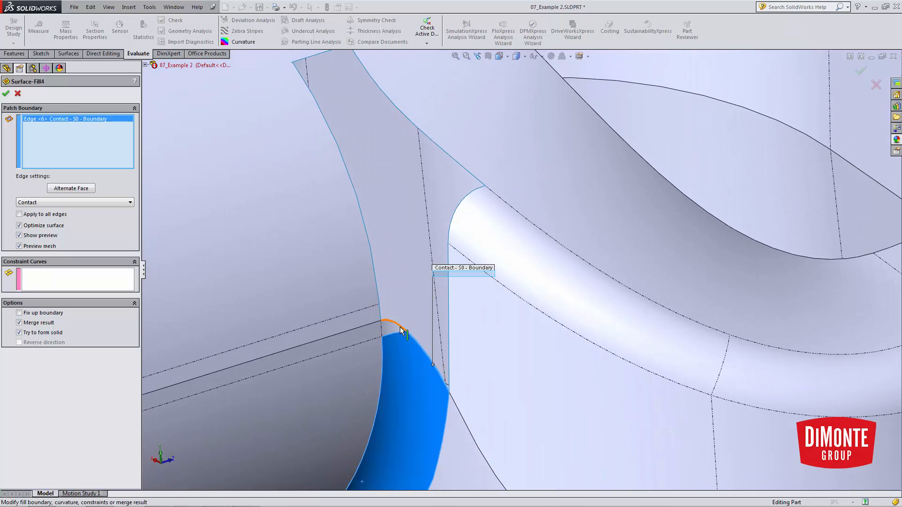
click(400, 327)
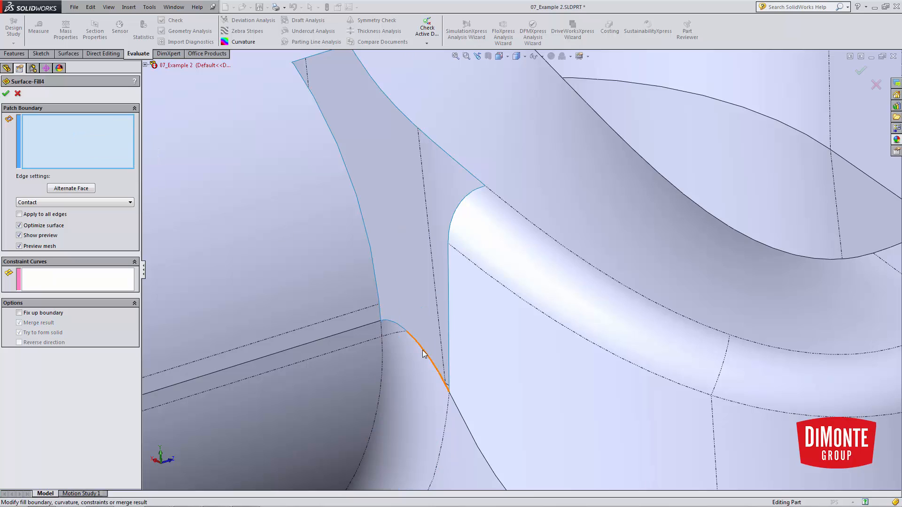
Step: Select the hole's full open edge loop and set all boundary edges but Edge<5> to Tangent
right_click(423, 354)
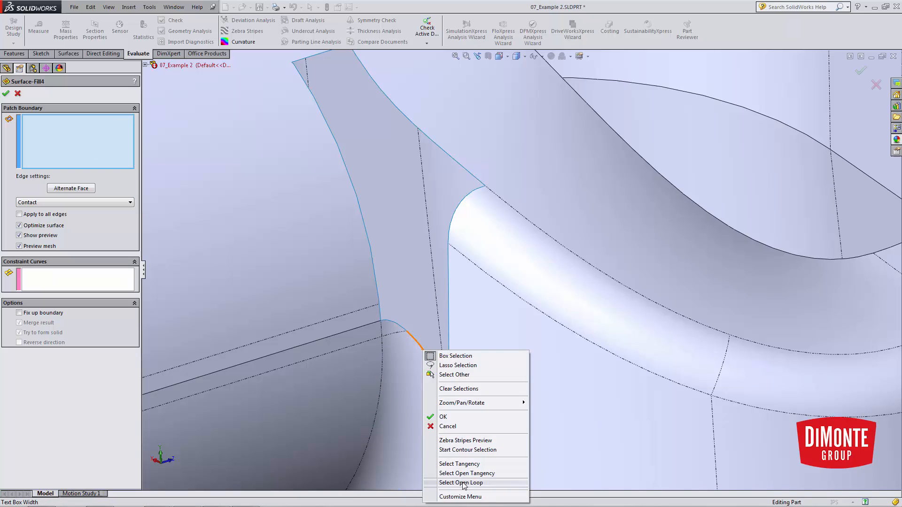
click(460, 483)
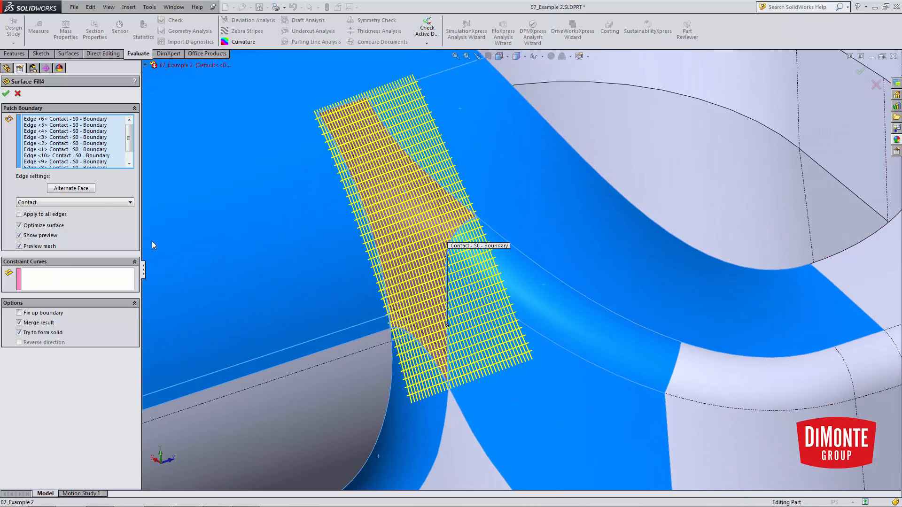
click(65, 119)
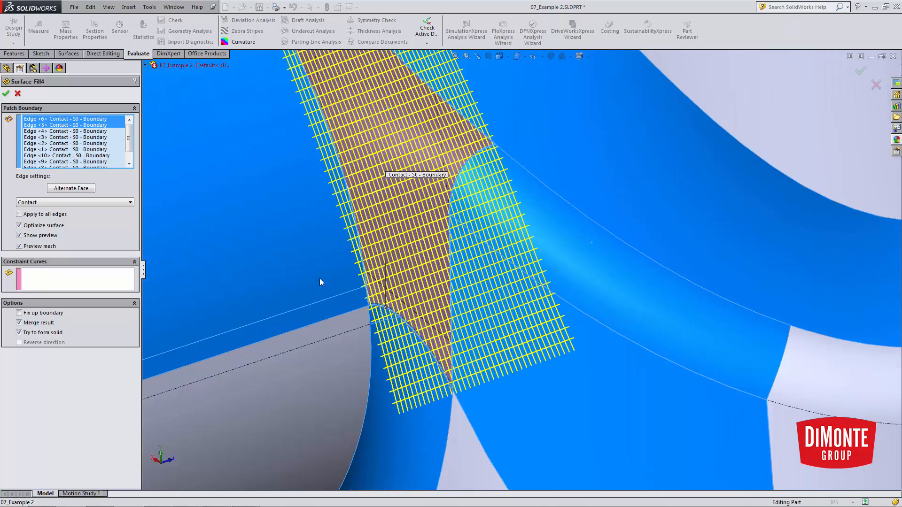
mouse_move(407, 344)
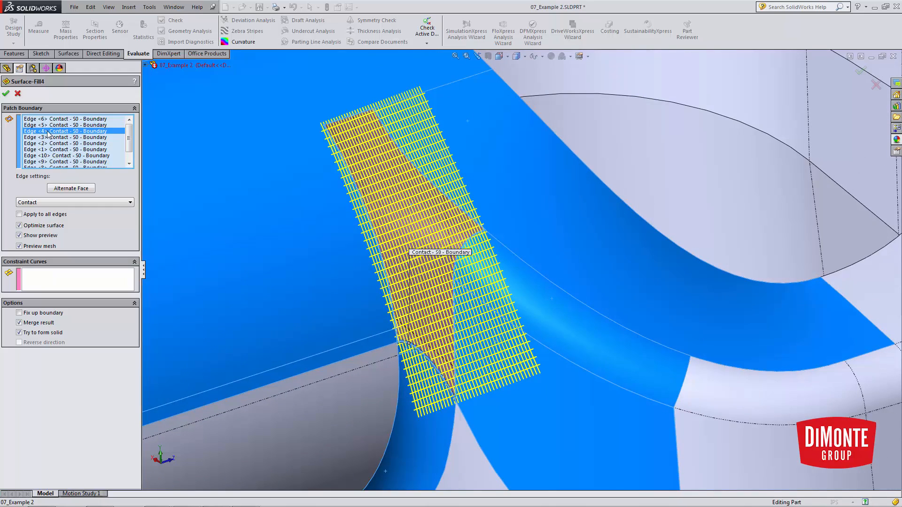
click(65, 120)
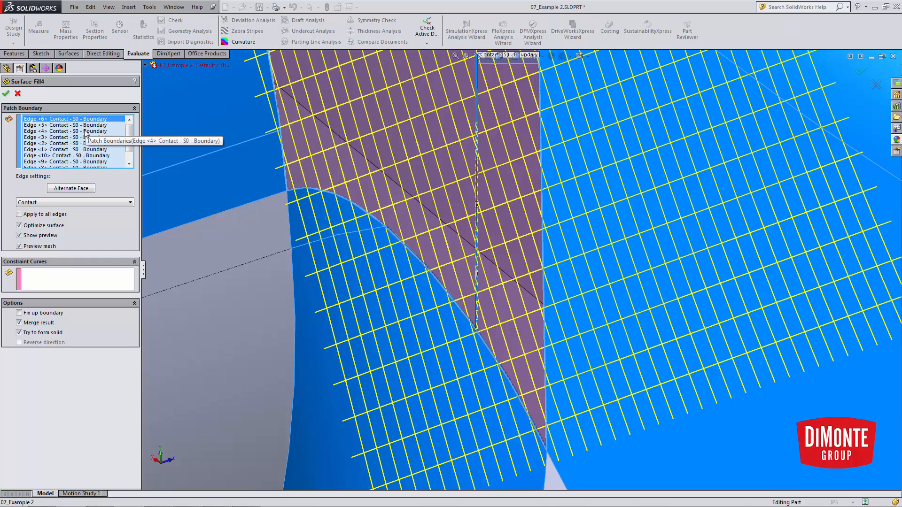
click(66, 131)
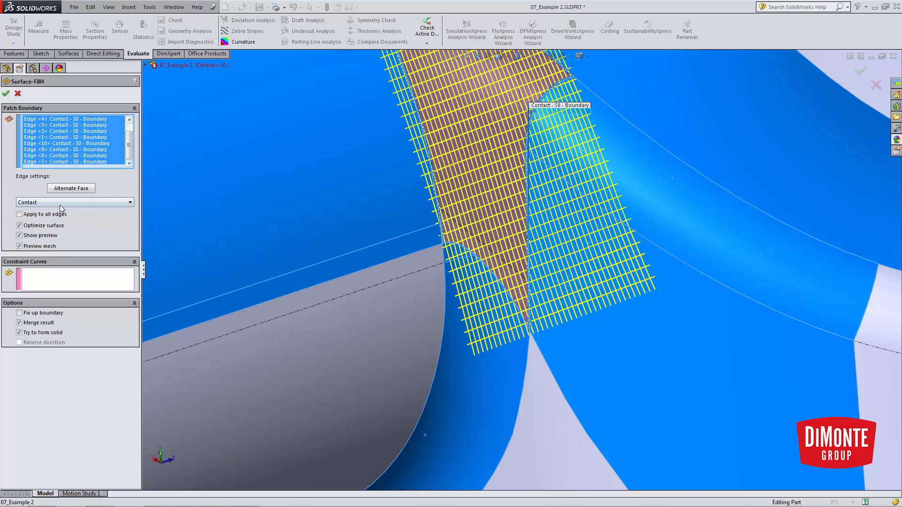
click(73, 202)
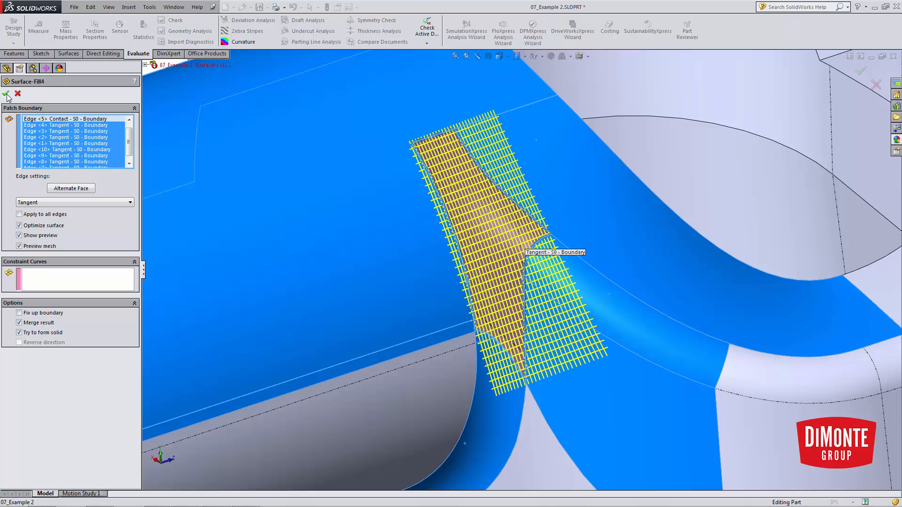
Step: Accept Surface-Fill4 and check the blended solid with a brief section view
click(6, 94)
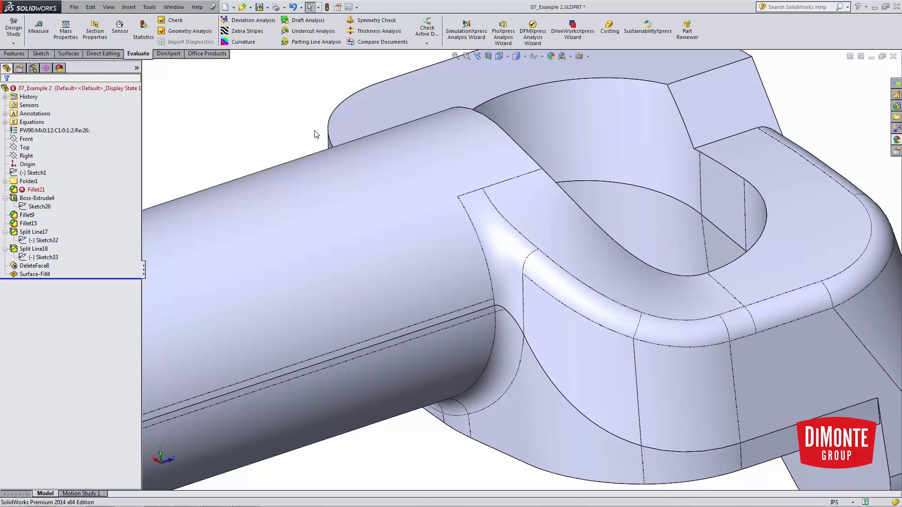
mouse_move(225, 169)
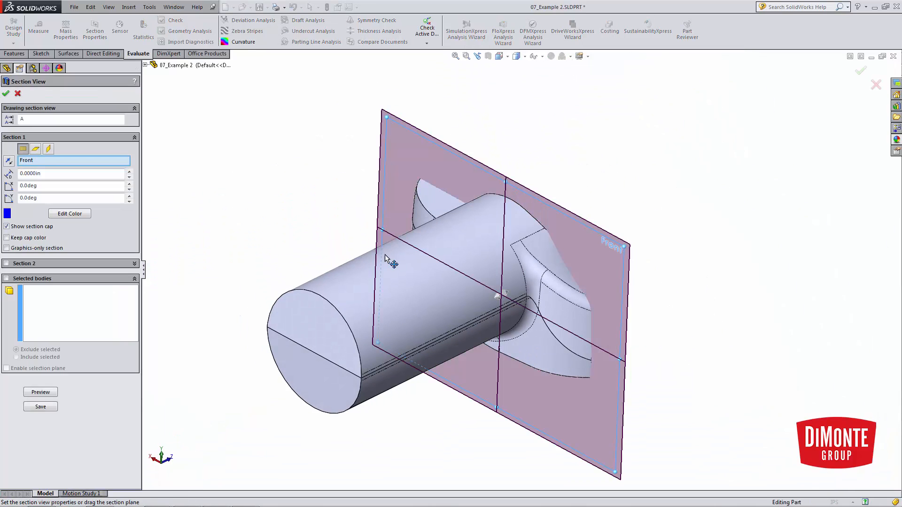
click(6, 93)
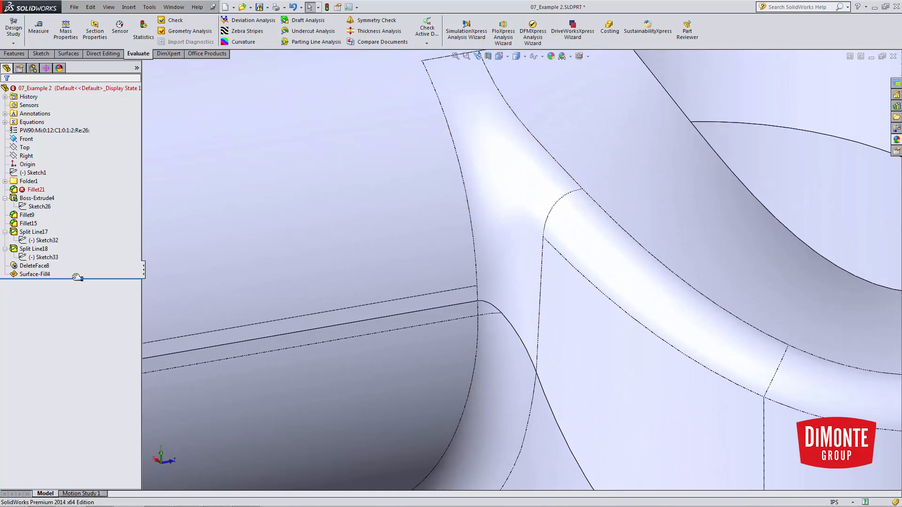
Step: Move the rollback past Surface-Fill4 and highlight the blended patch on the rebuilt part
click(52, 88)
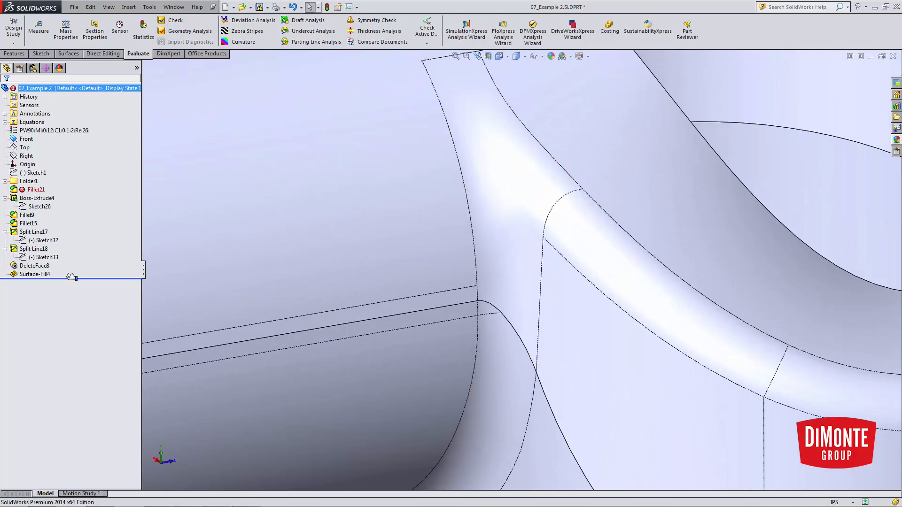
click(27, 224)
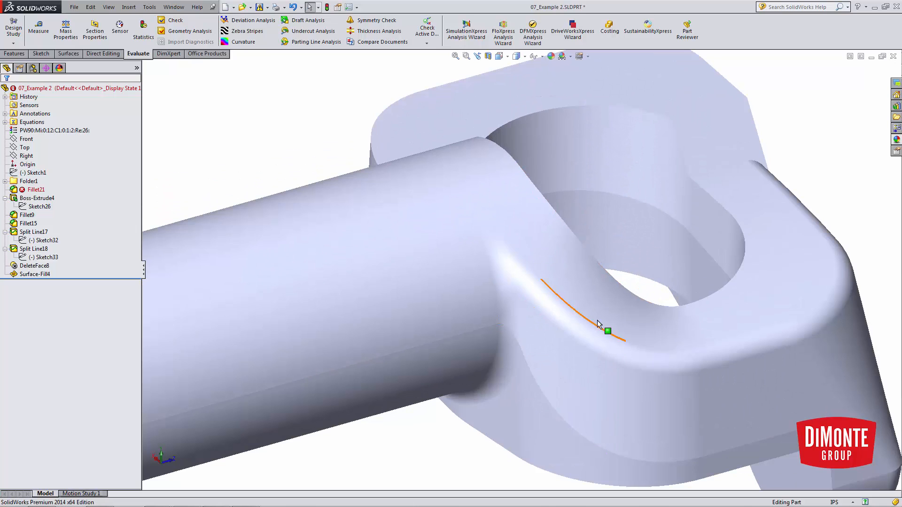
mouse_move(517, 330)
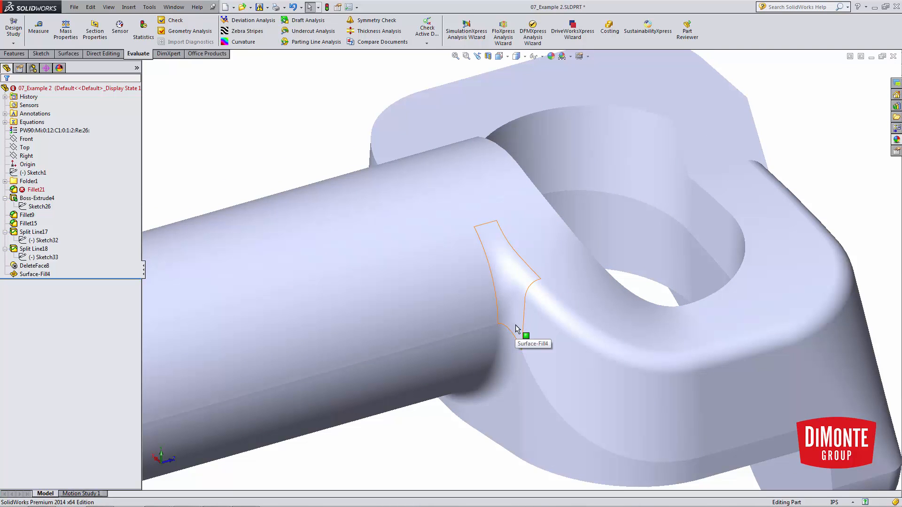